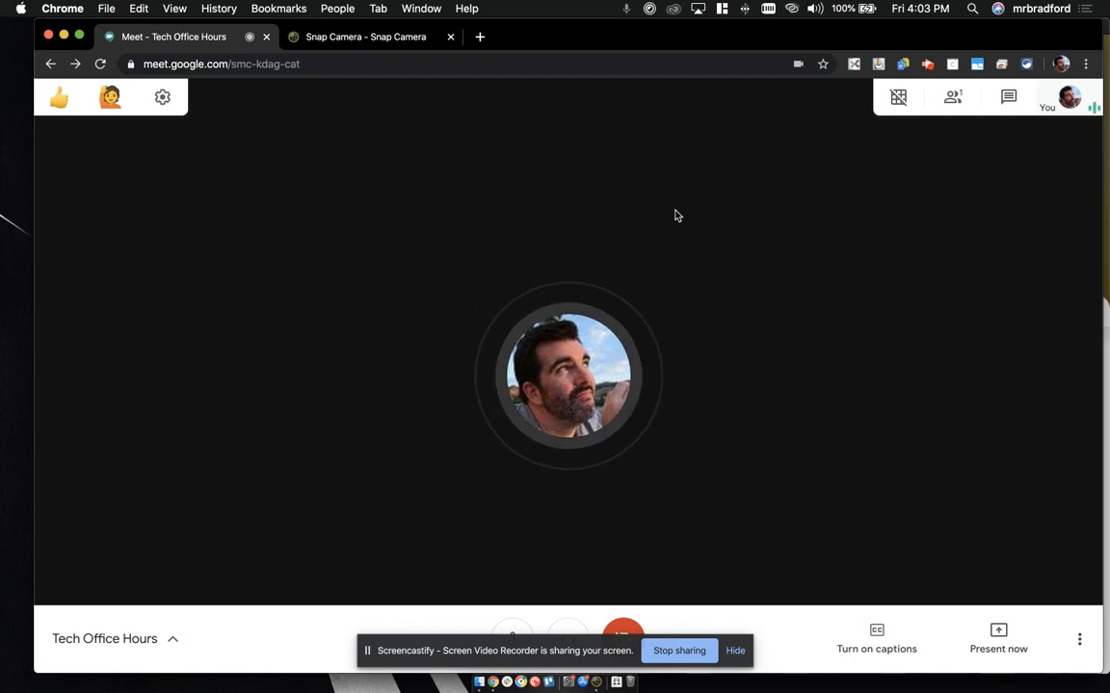
mouse_move(376, 356)
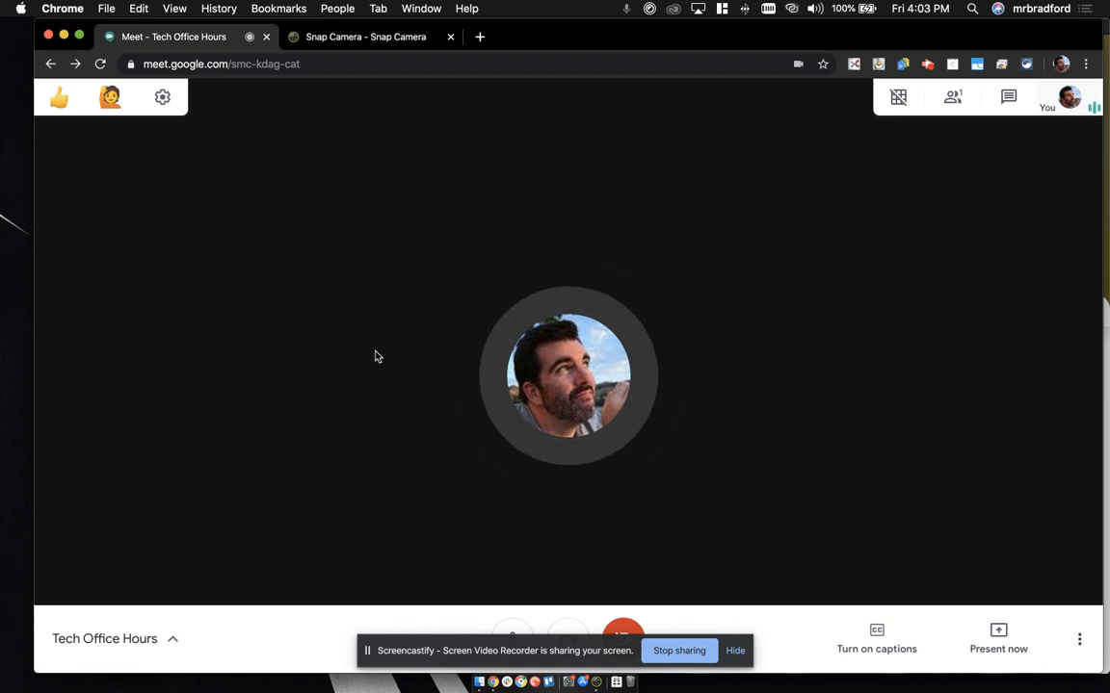
mouse_move(535, 388)
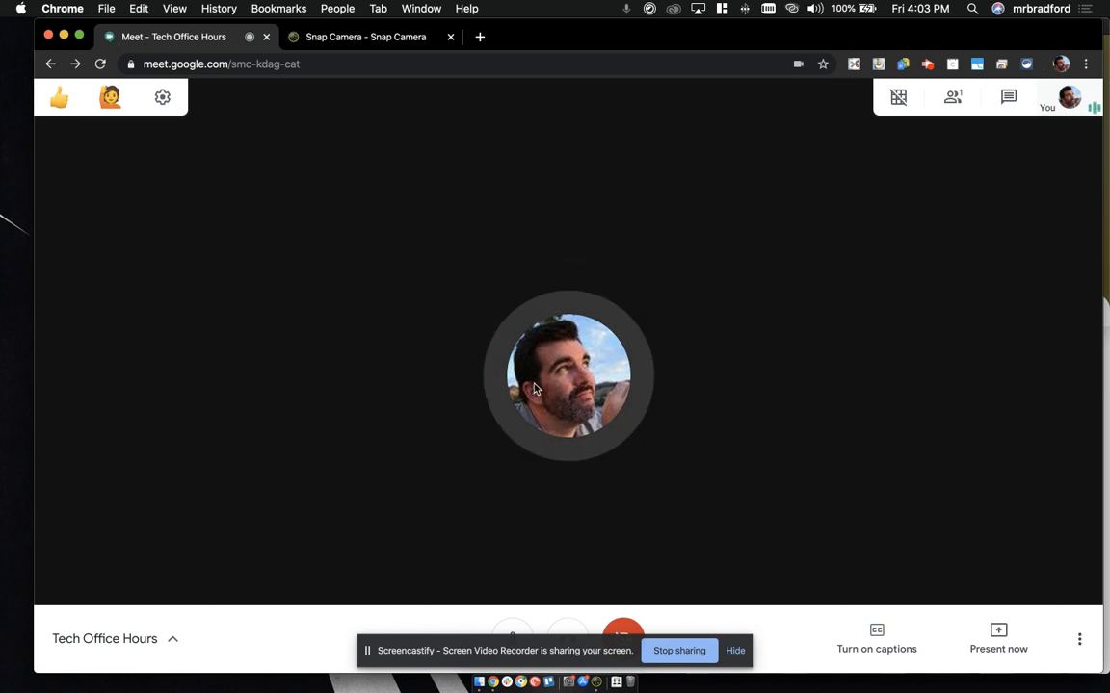
mouse_move(568, 319)
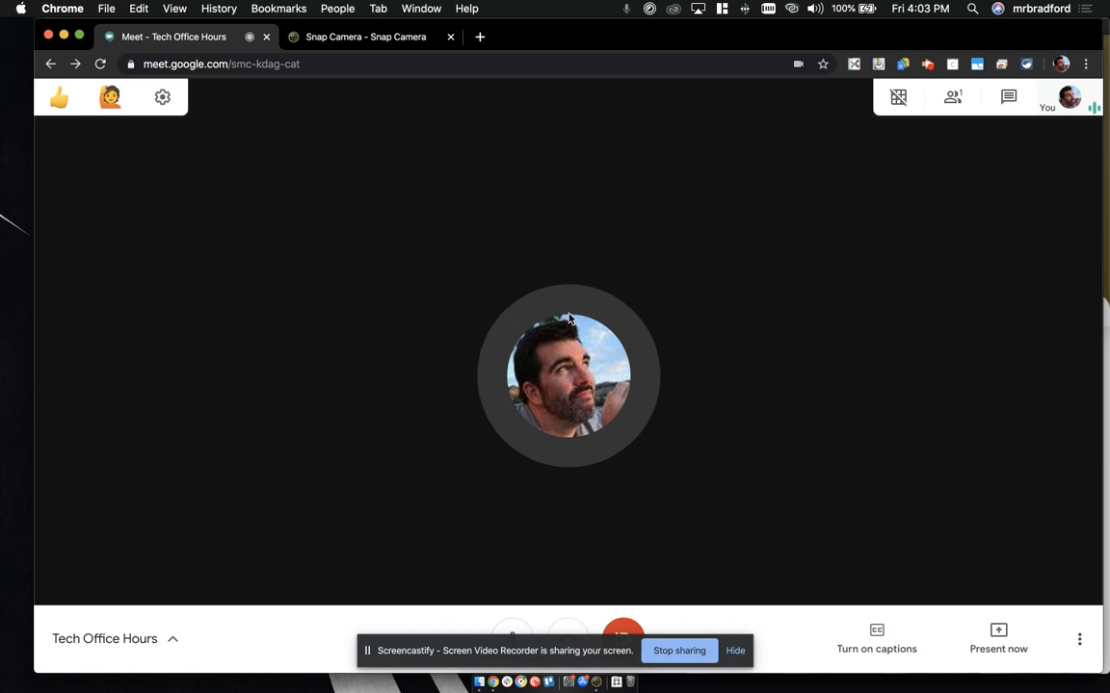
mouse_move(623, 634)
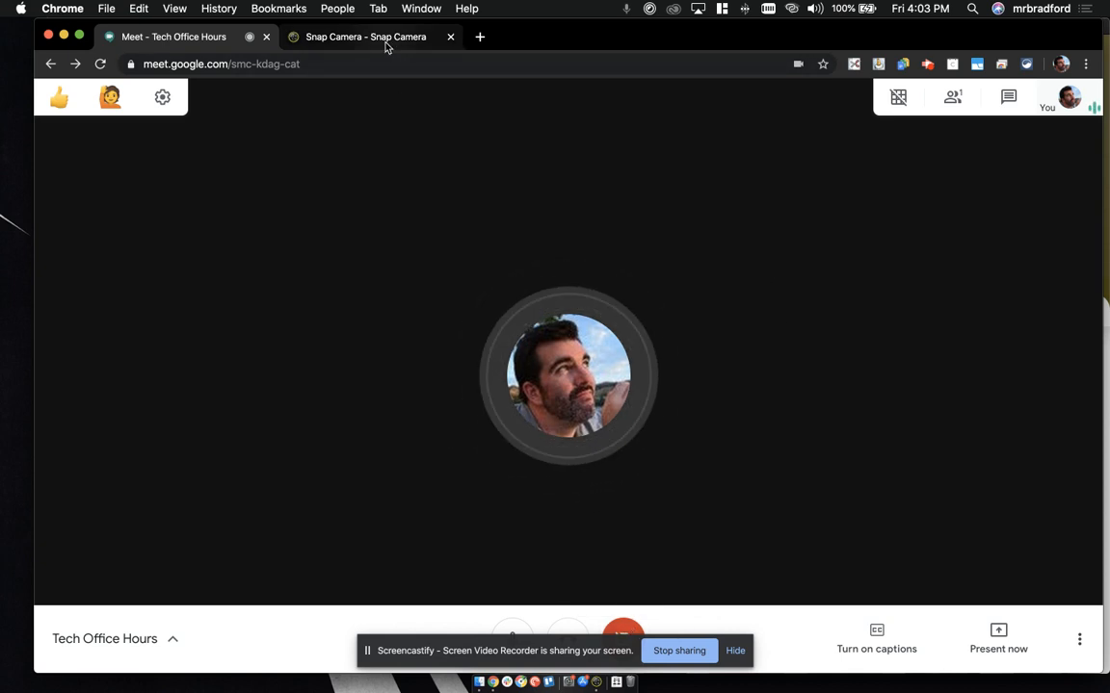
Step: Browse the Snap Camera site, try Plastic World, then apply the Disco Avocado lens
click(371, 36)
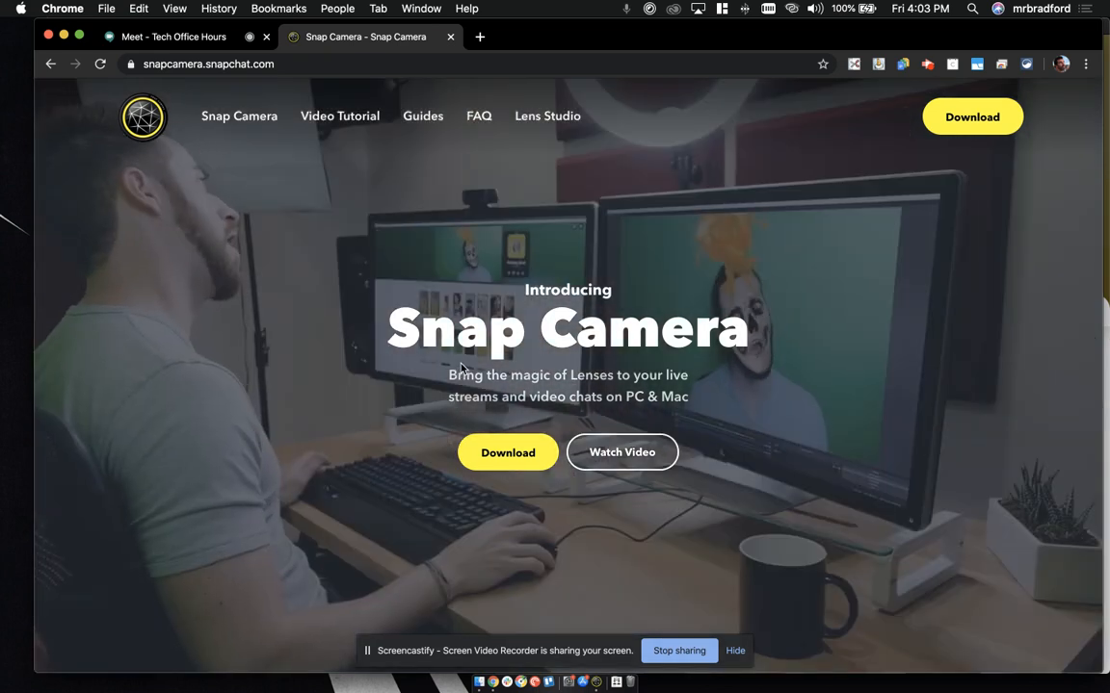
scroll(down, 3)
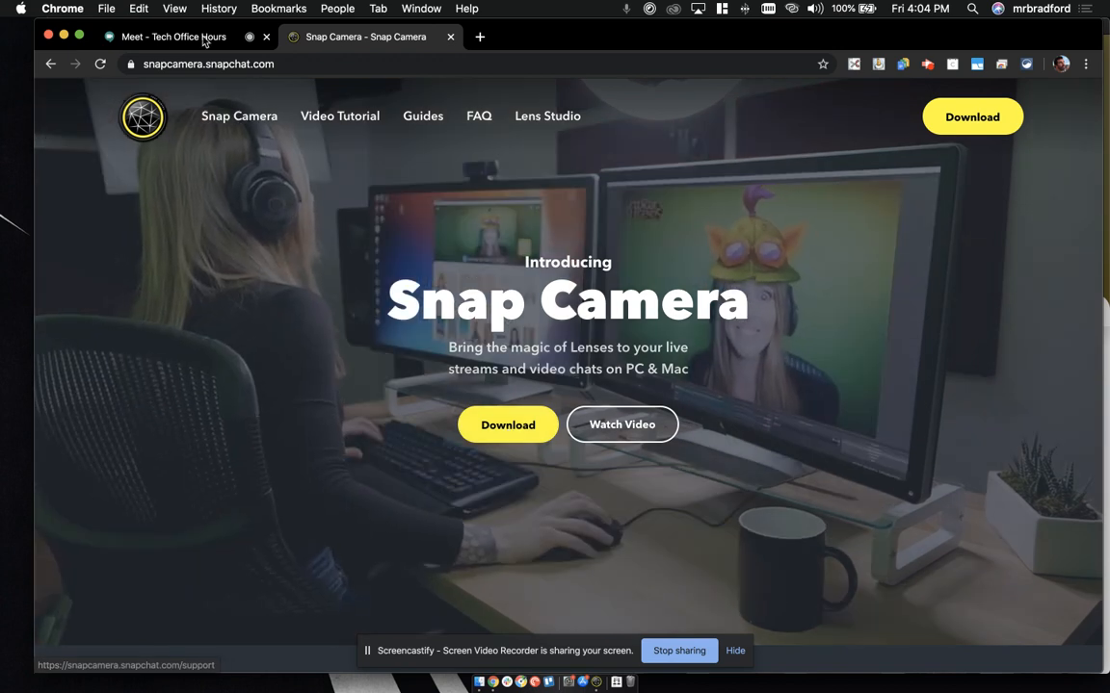
click(173, 36)
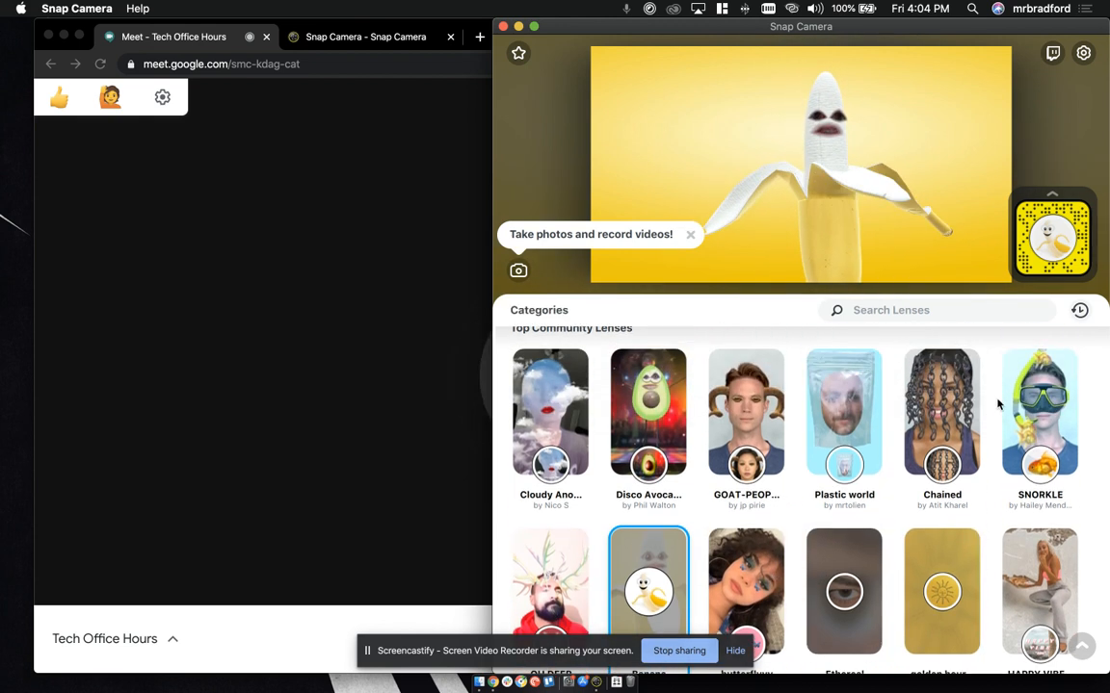
click(844, 412)
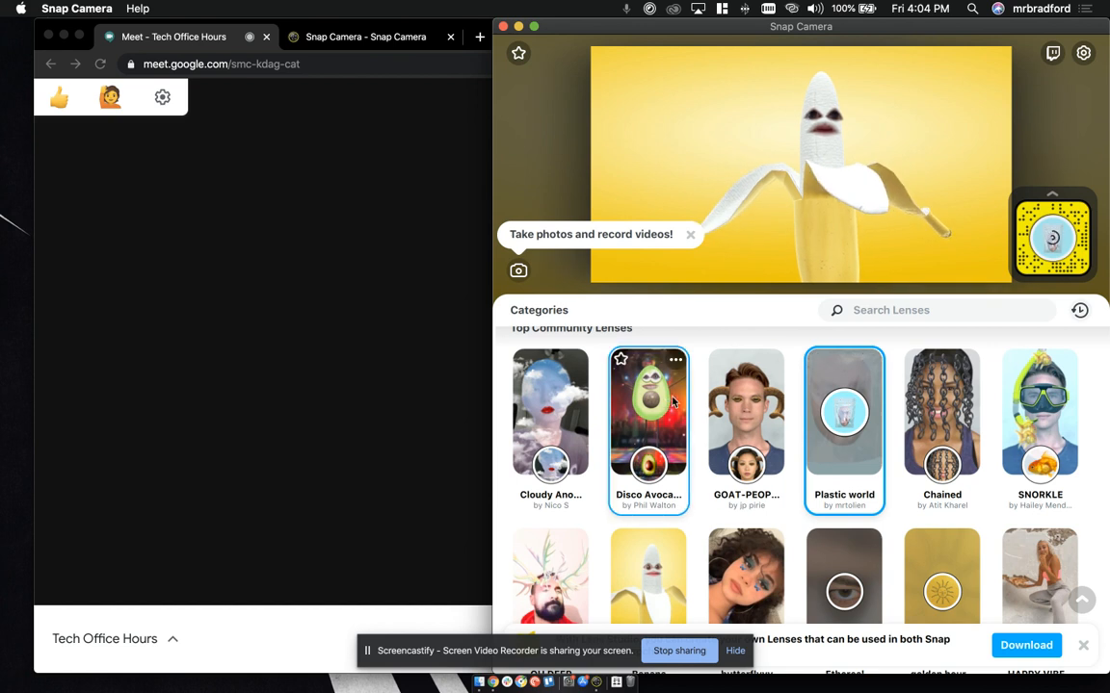
click(844, 411)
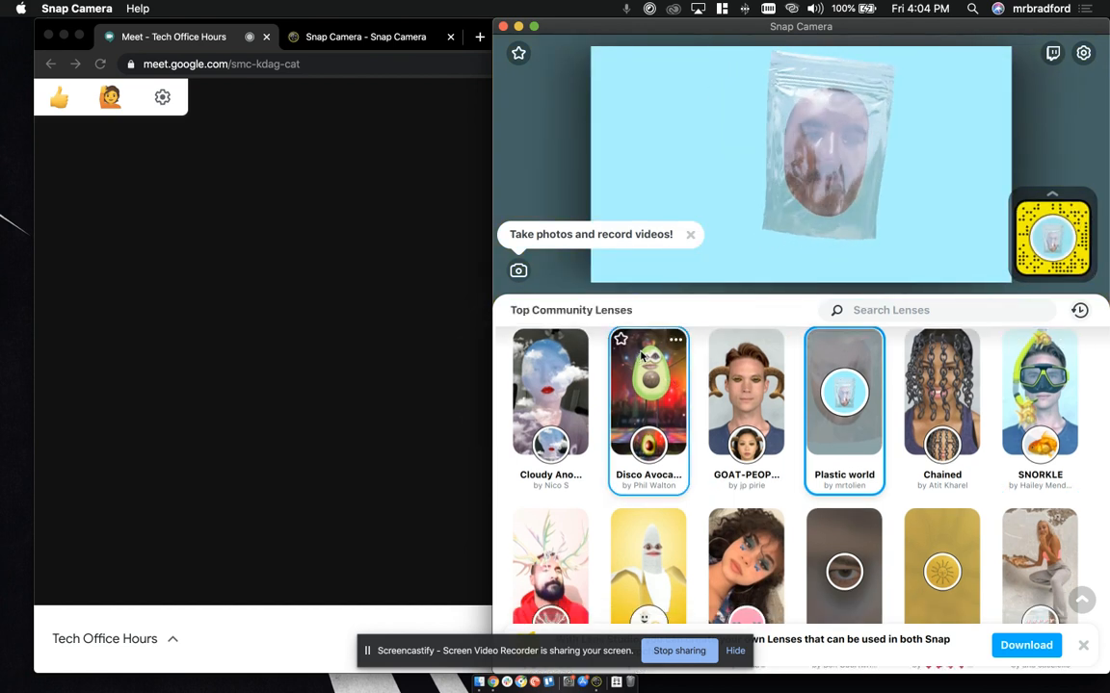
click(647, 392)
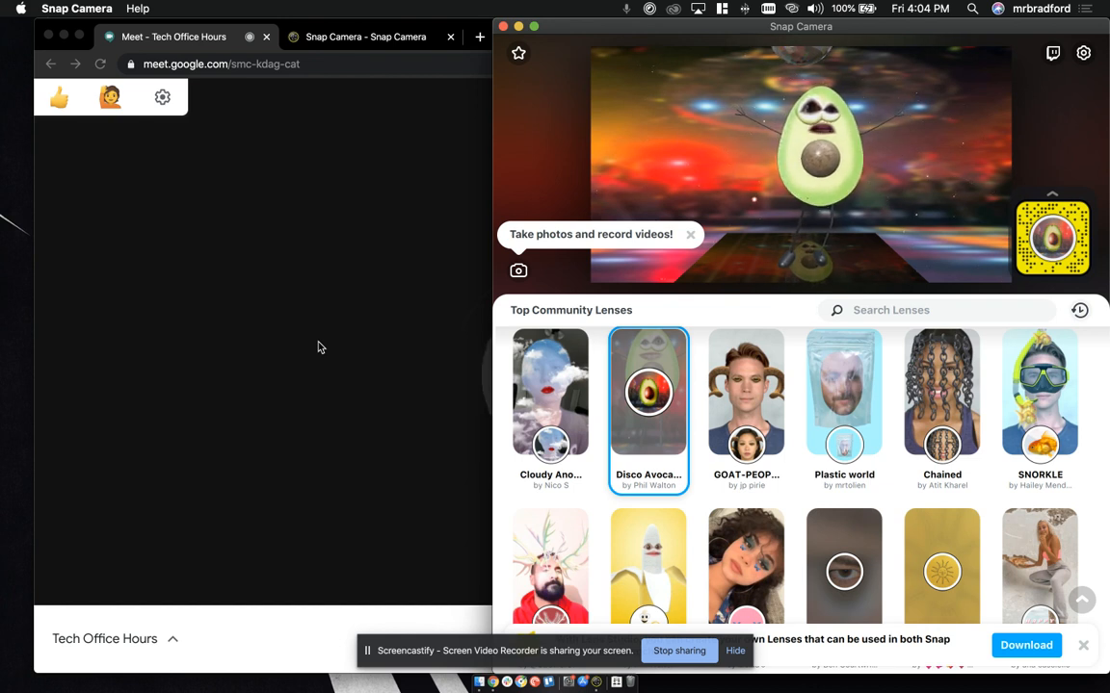
mouse_move(953, 239)
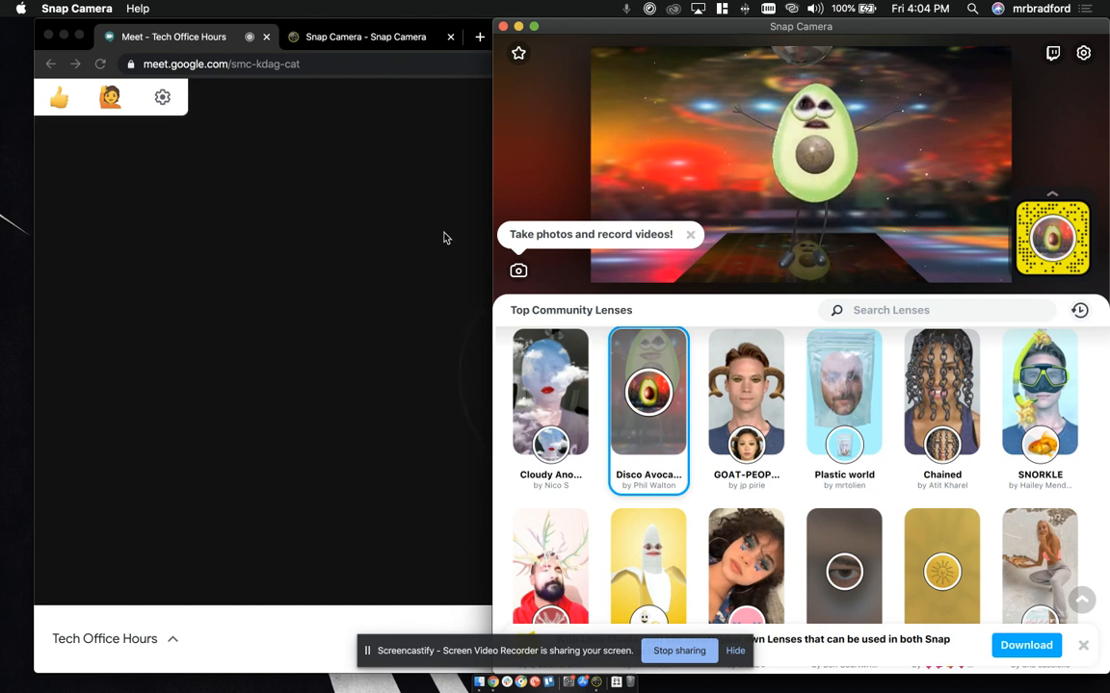
mouse_move(256, 250)
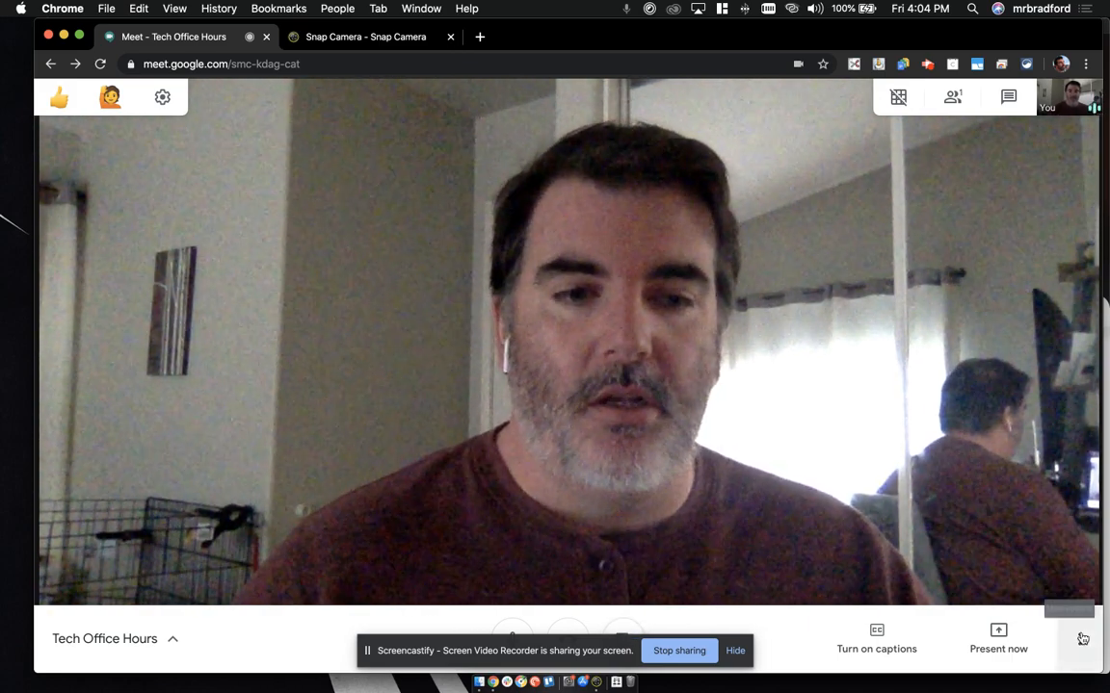
Step: Open the three-dot More options menu in the Meet call
click(1082, 639)
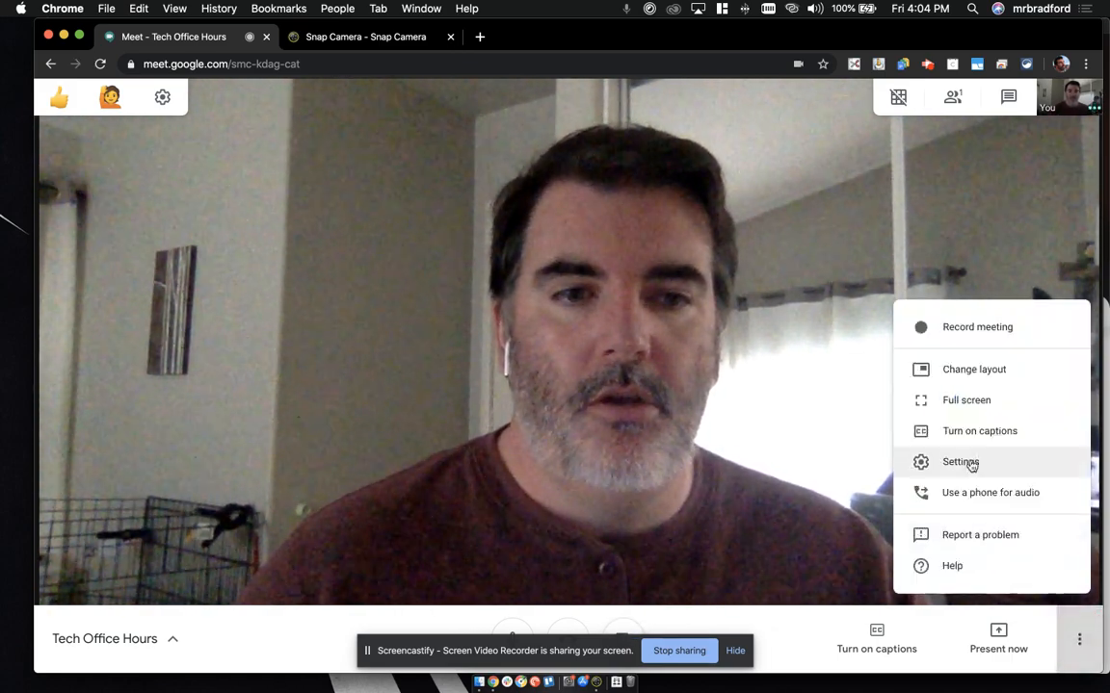
Step: In Meet's Video settings, set the camera to Snap Camera and close settings
click(960, 462)
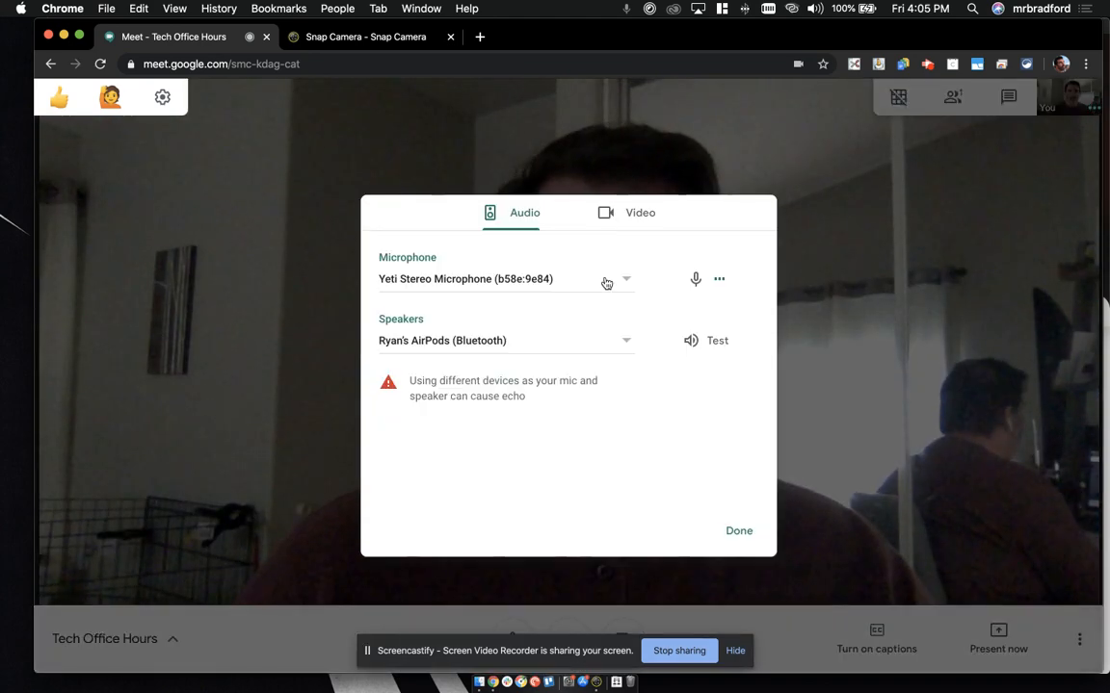
click(640, 213)
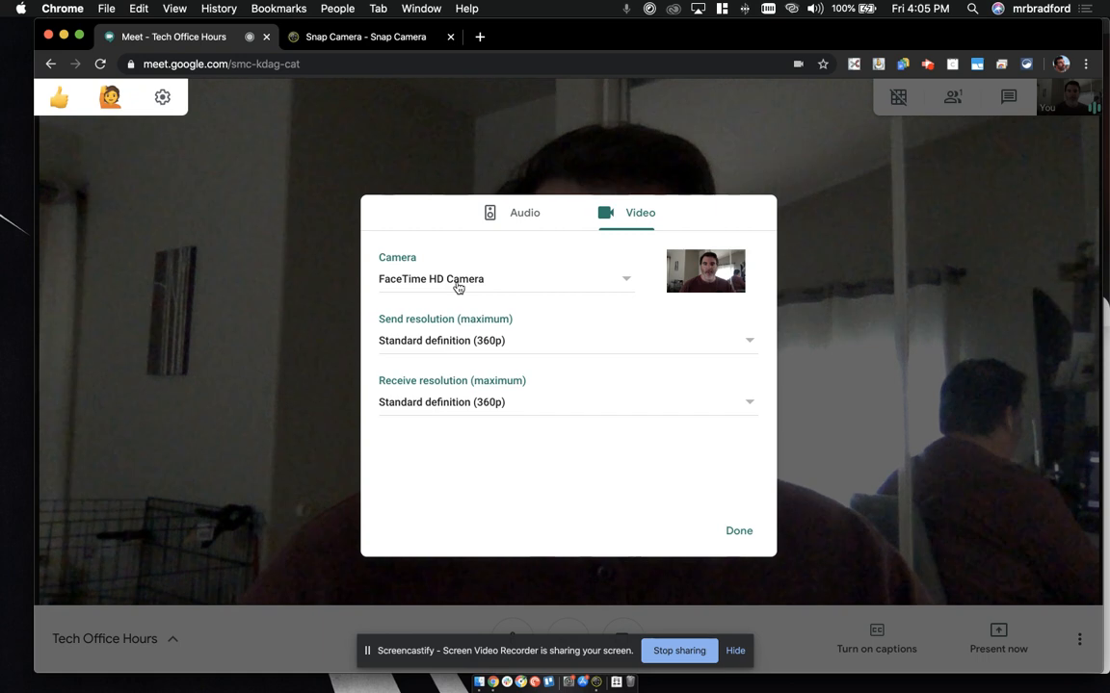
click(506, 278)
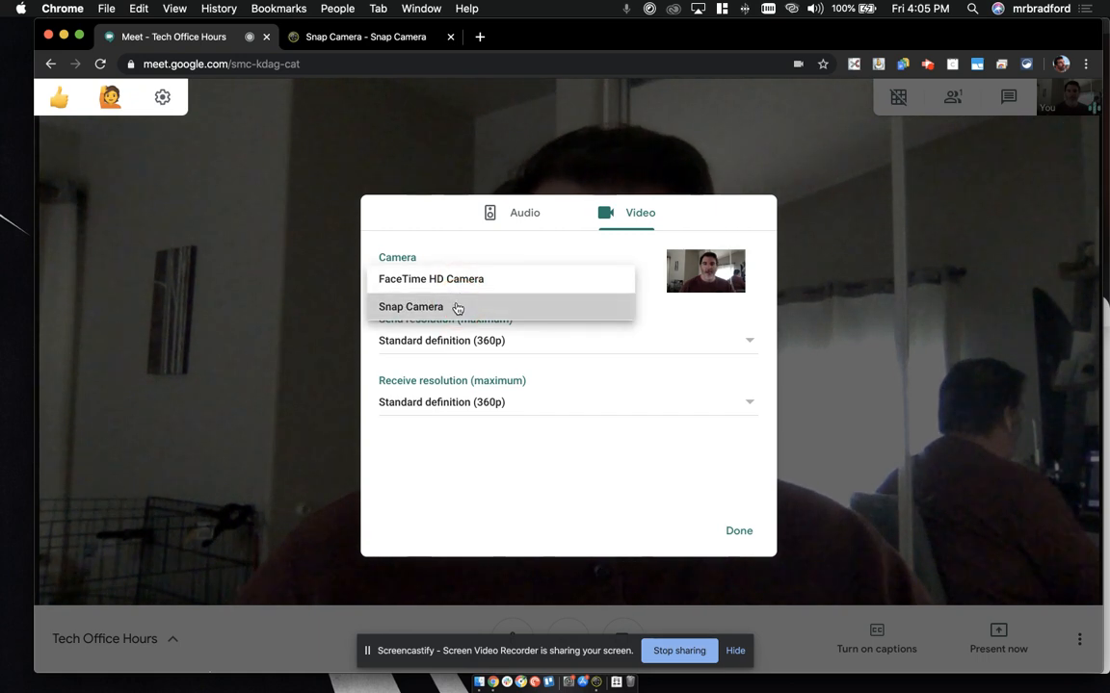
click(411, 306)
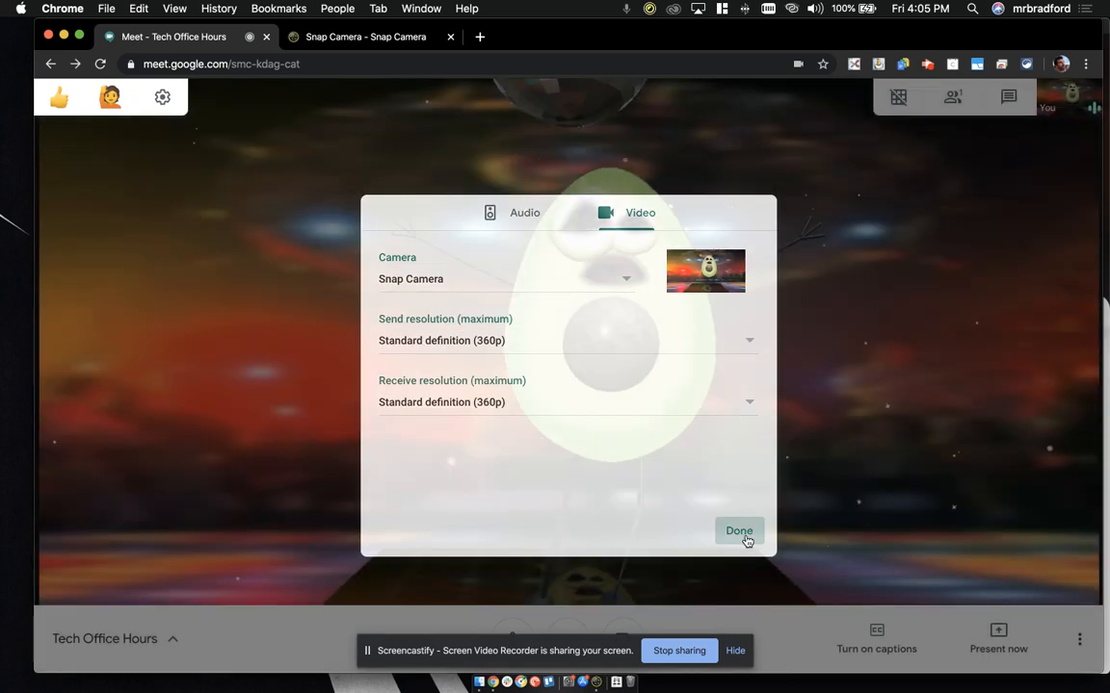
click(739, 530)
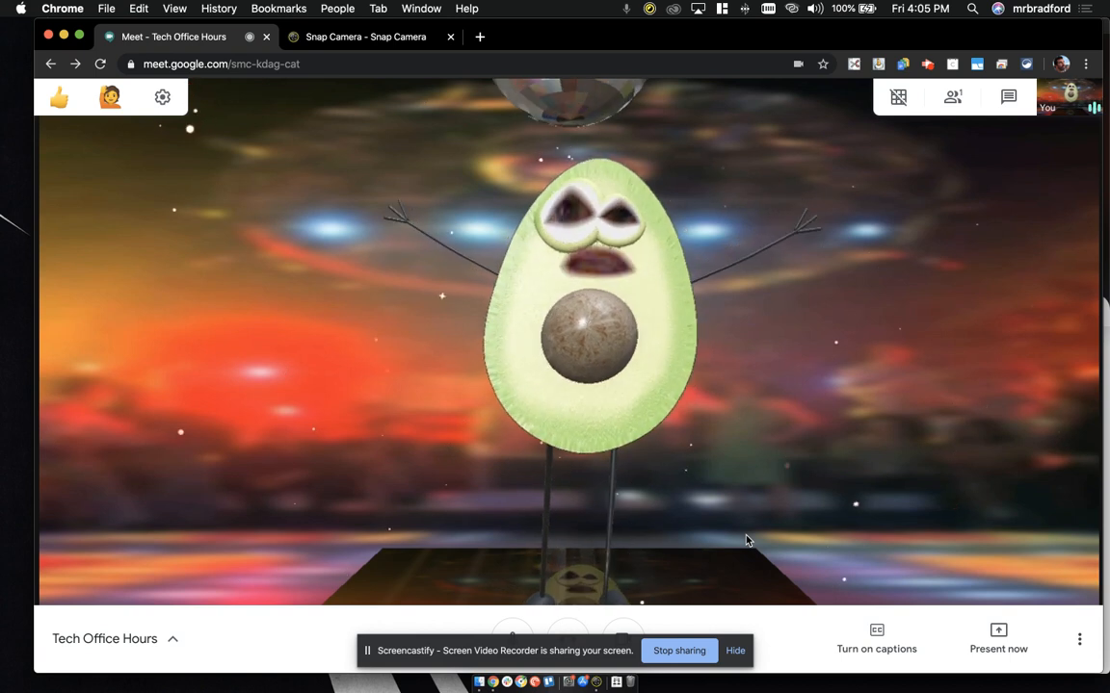